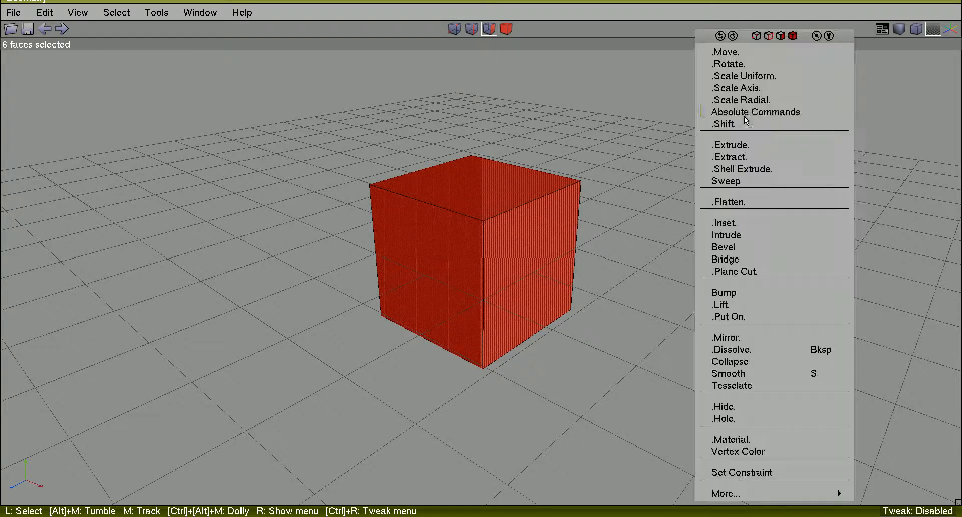
Scale the cube along one axis into a long box and turn on Quick Smoothed Preview.
left_click(725, 36)
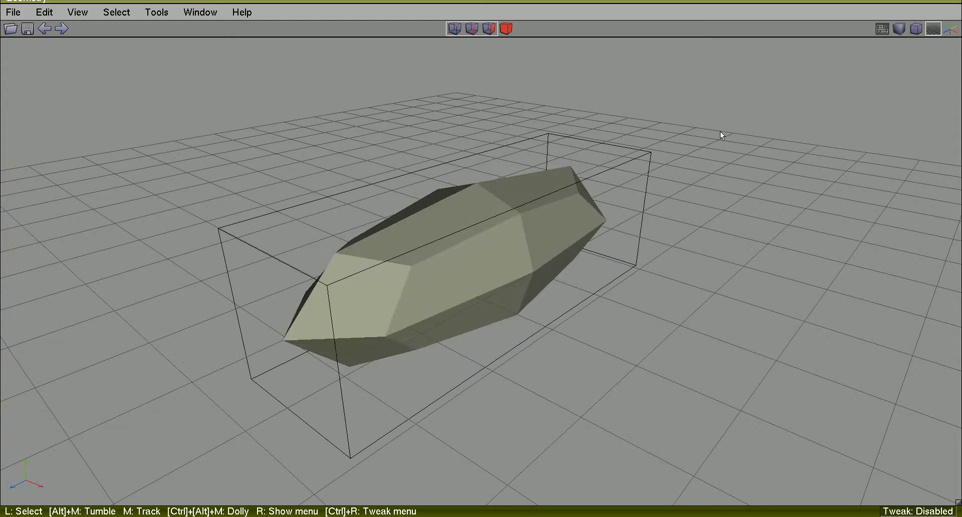
left_click(601, 176)
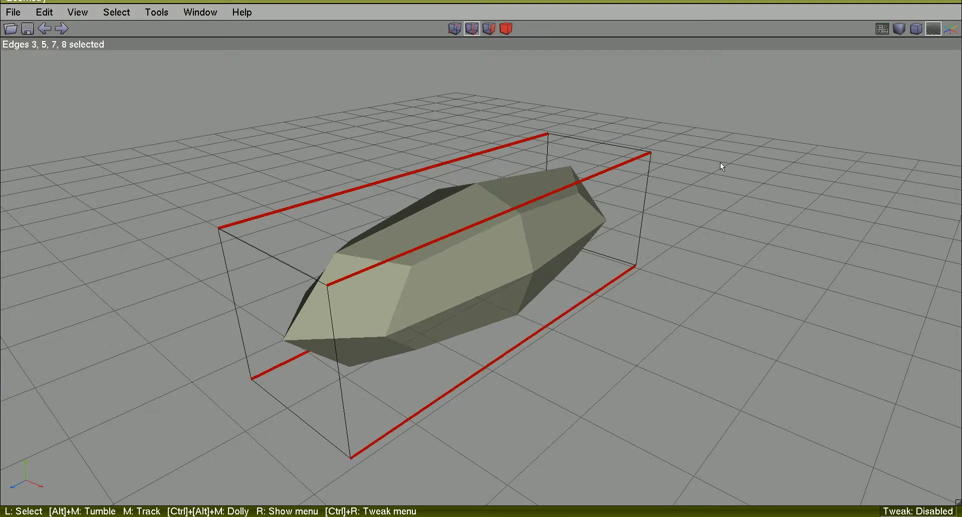
Connect the selected long edges to add loops near each end and through the middle.
right_click(720, 168)
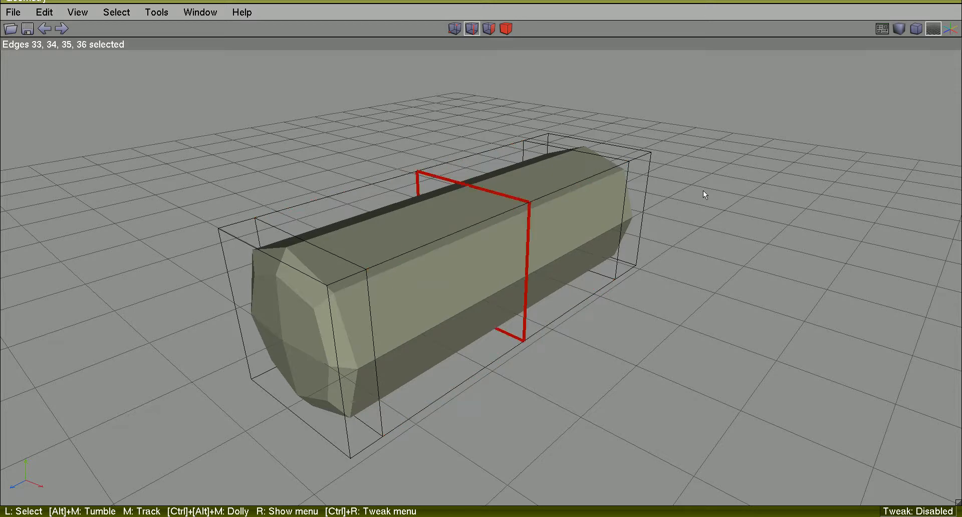
Scale the middle edge loop uniformly inward to form a narrow waist.
right_click(704, 195)
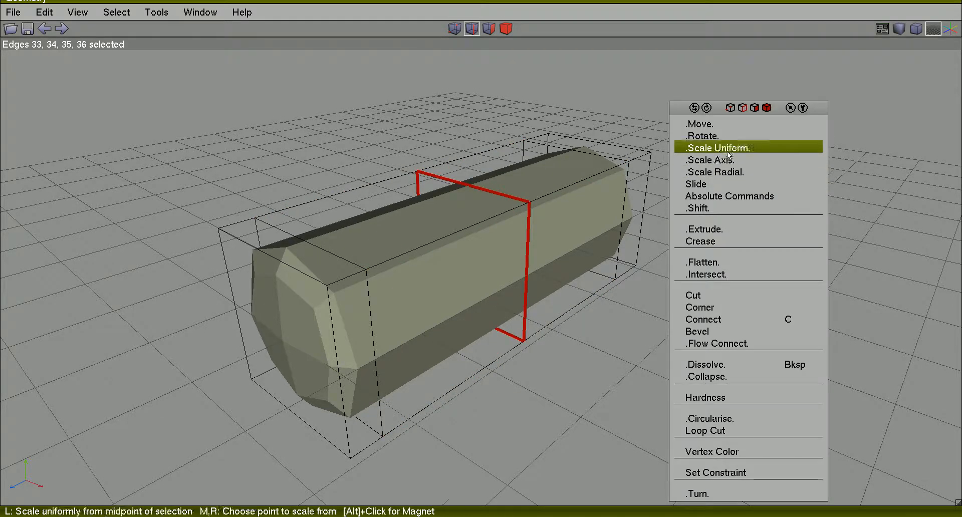
left_click(720, 147)
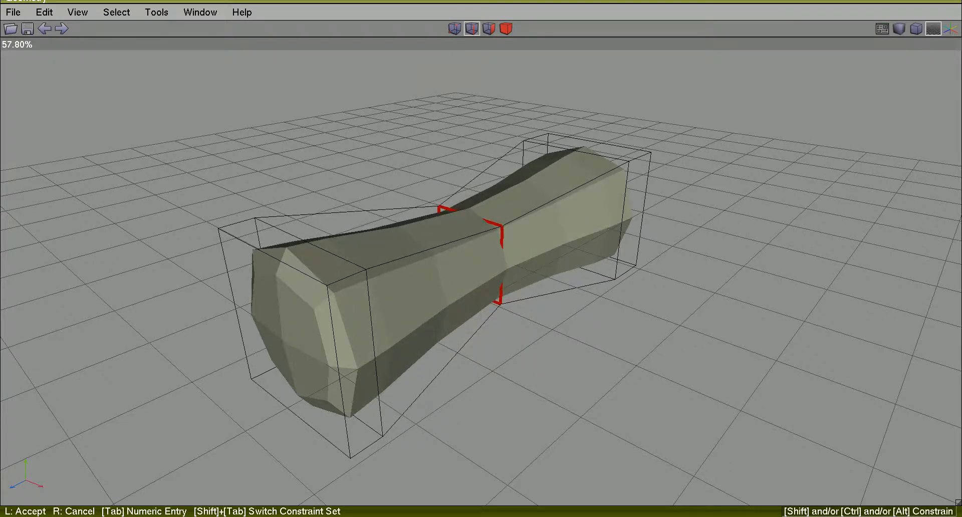
left_click(405, 257)
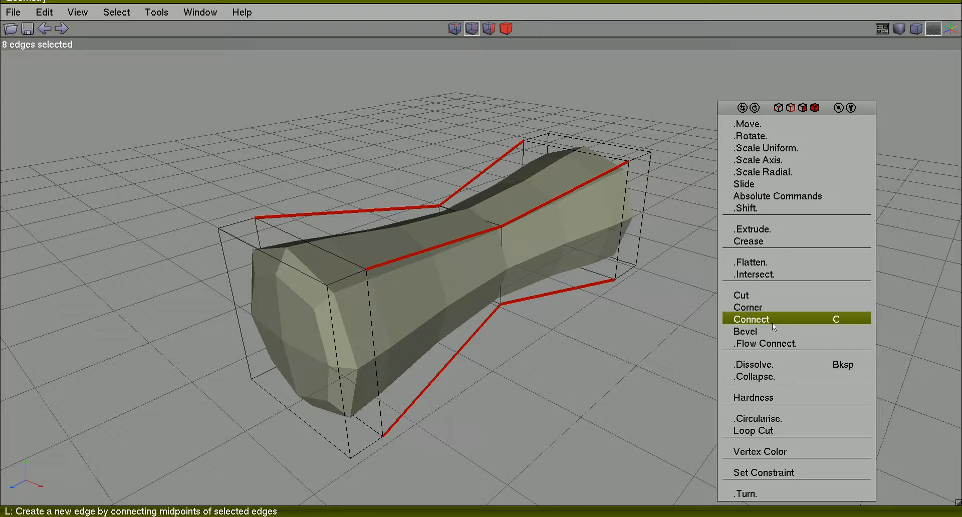
Connect edges to add two loops, then move each new loop along Z.
left_click(750, 319)
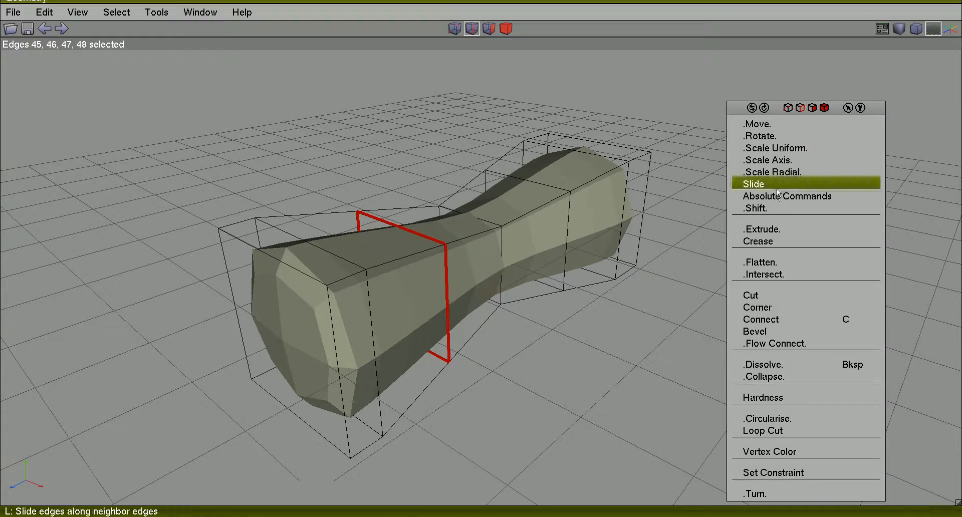
left_click(752, 183)
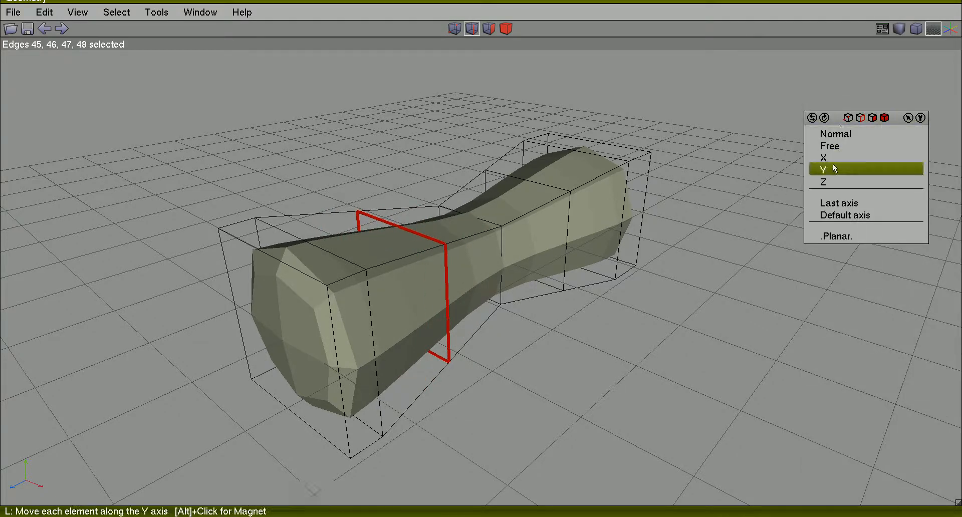
mouse_move(831, 181)
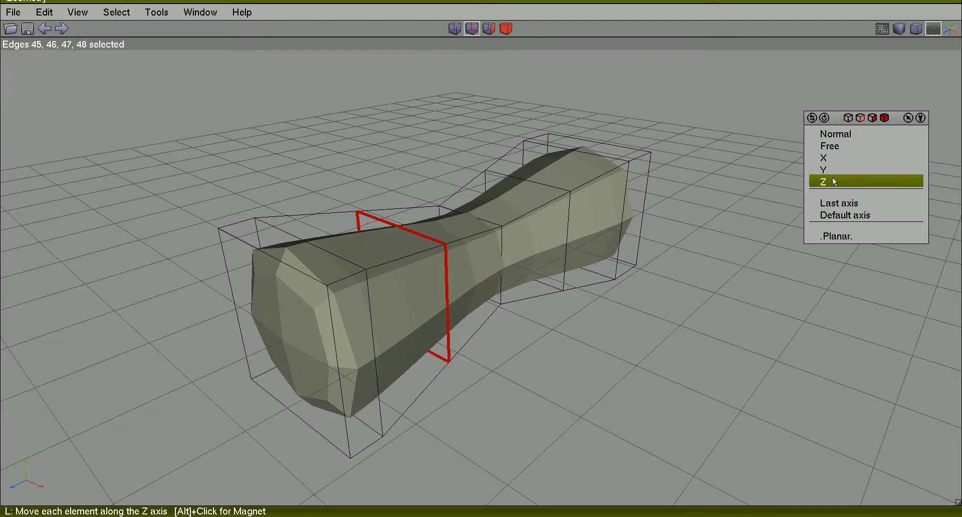
left_click(825, 181)
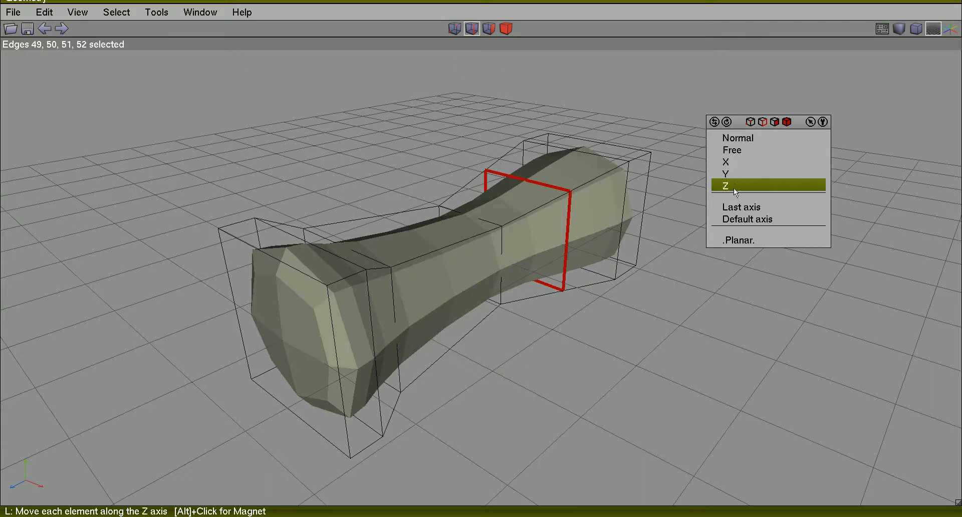
left_click(726, 185)
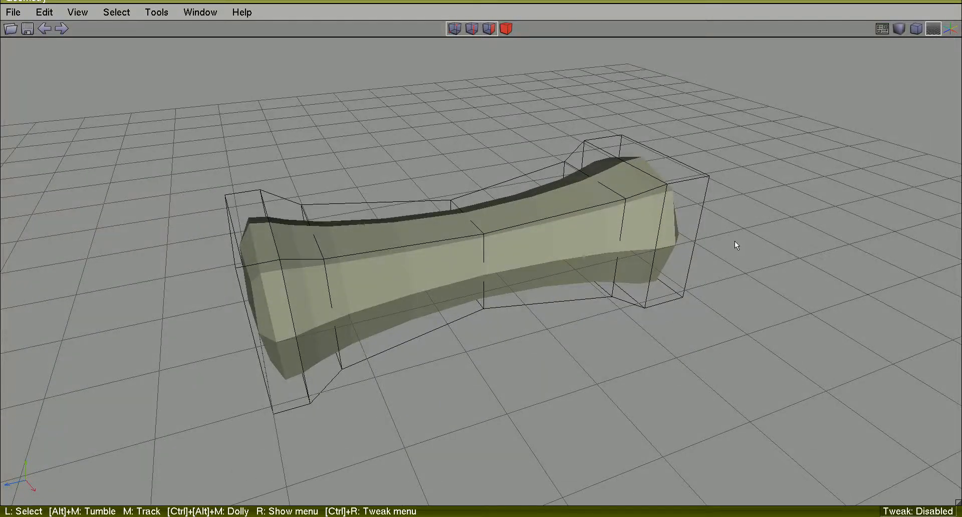
mouse_move(752, 228)
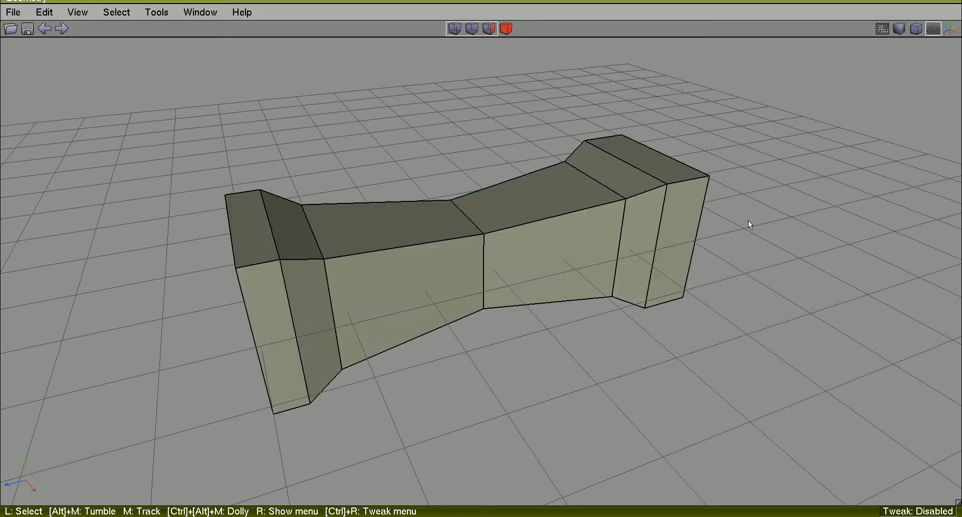
Select the whole hourglass object and apply Smooth to it twice.
left_click(429, 246)
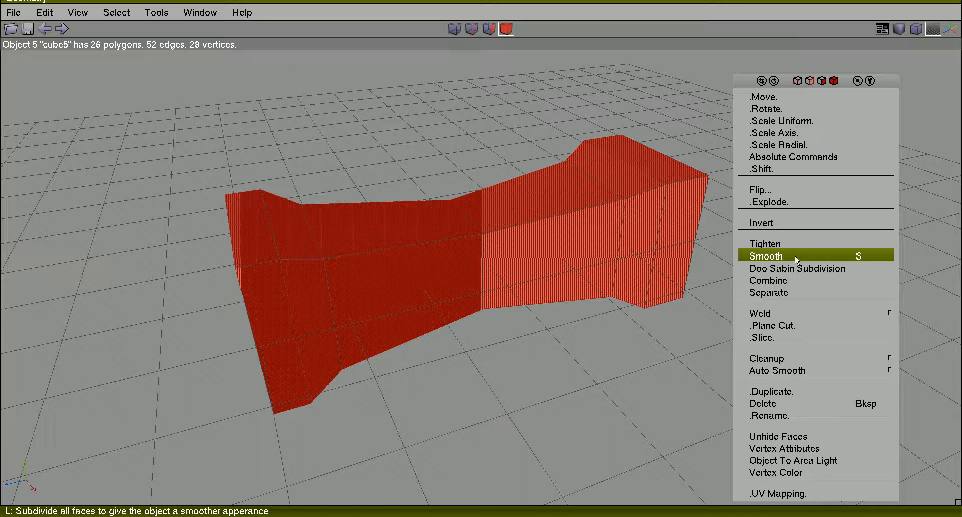
left_click(764, 256)
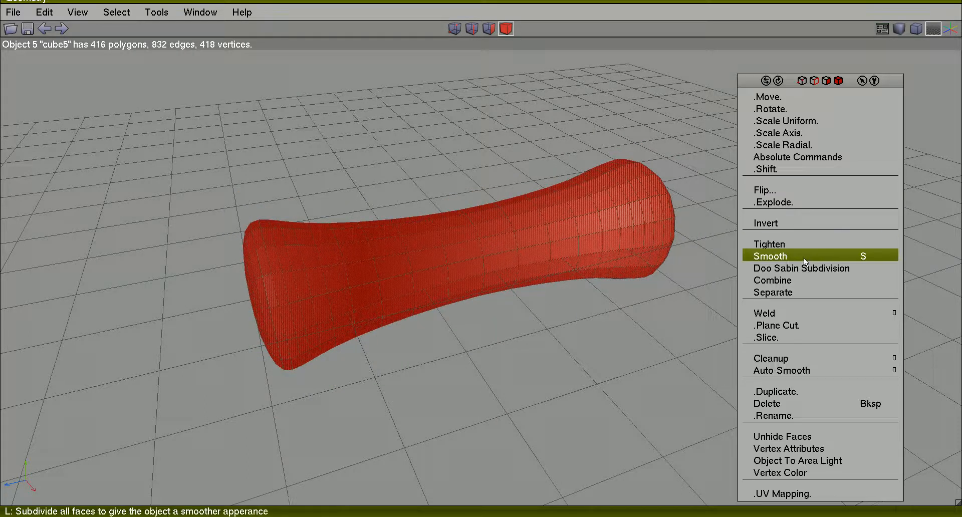
left_click(768, 255)
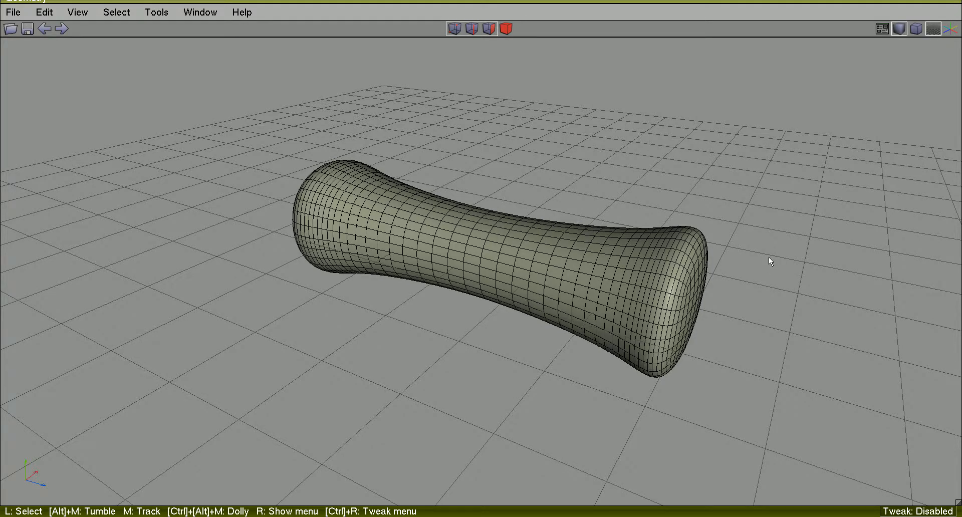
mouse_move(610, 141)
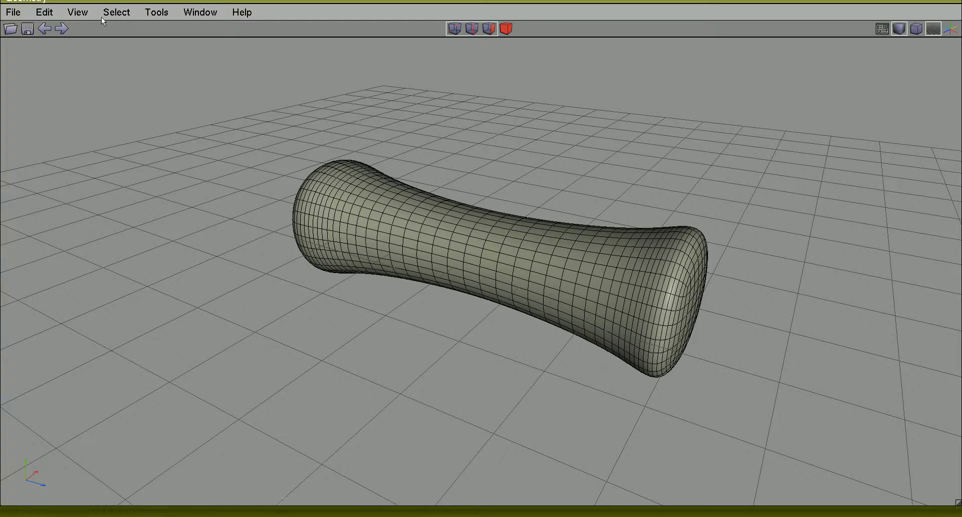
left_click(77, 11)
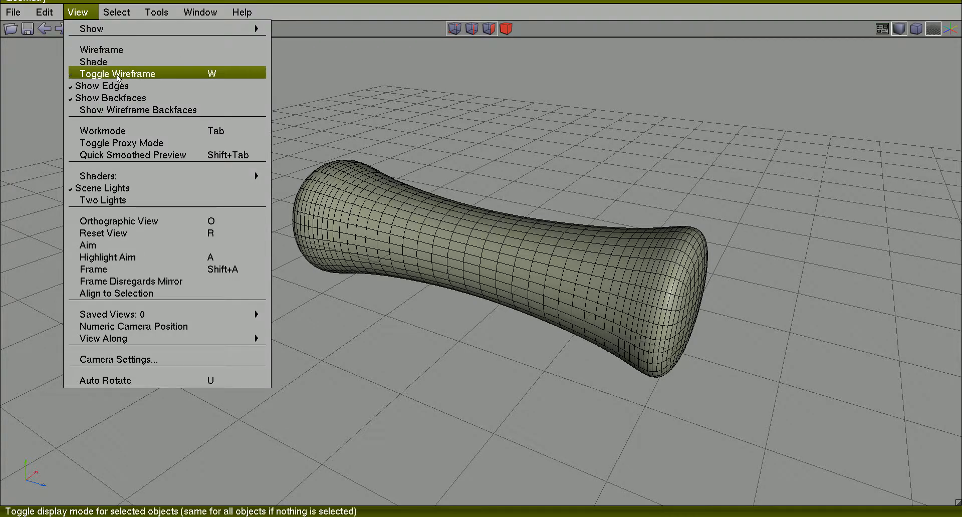
mouse_move(215, 75)
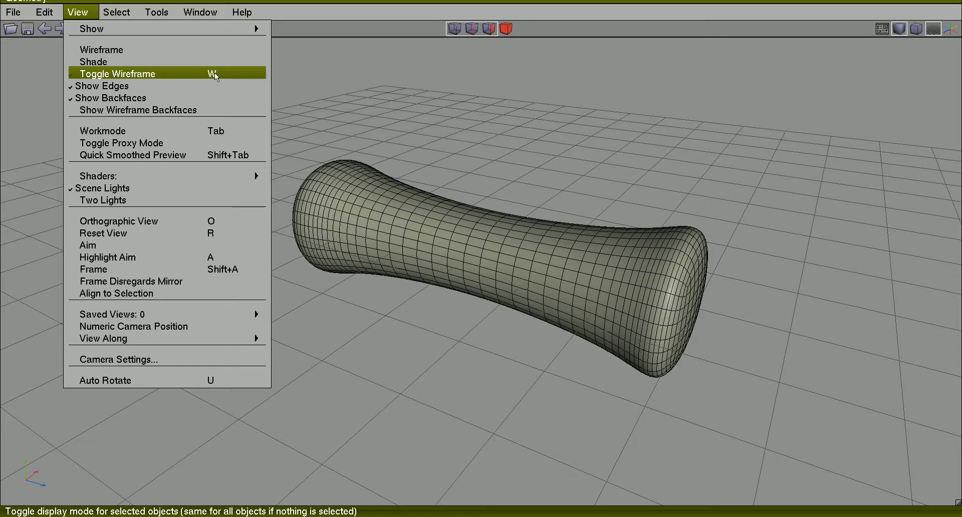
left_click(116, 74)
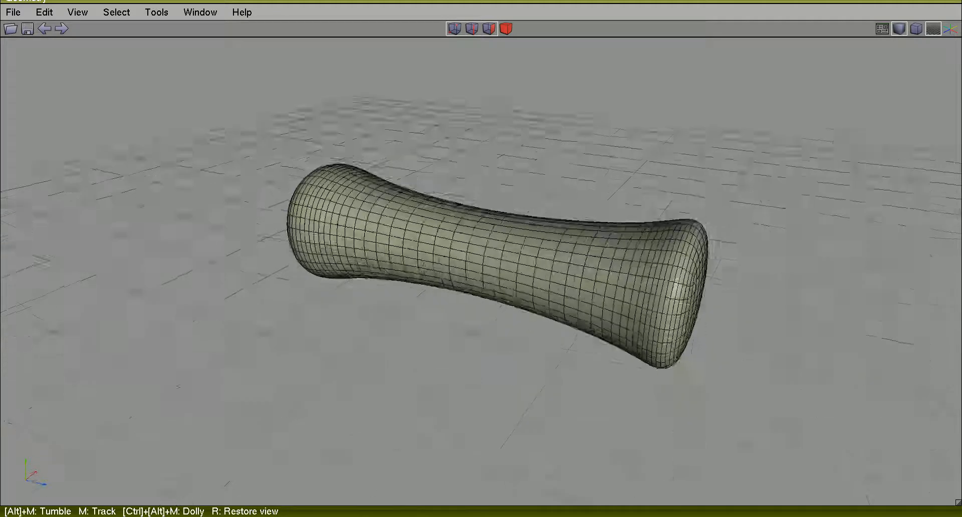
Switch the viewport to two work lights, then back to one light.
left_click(79, 12)
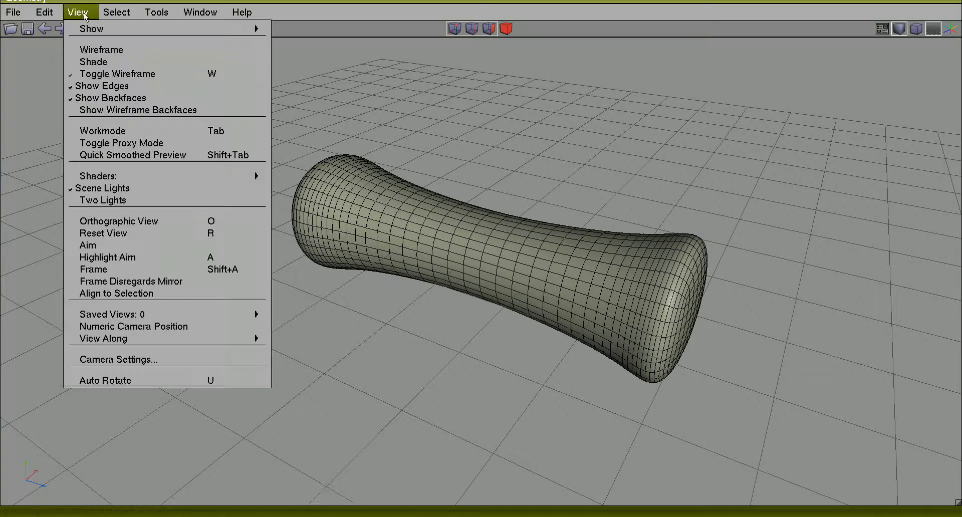
mouse_move(98, 175)
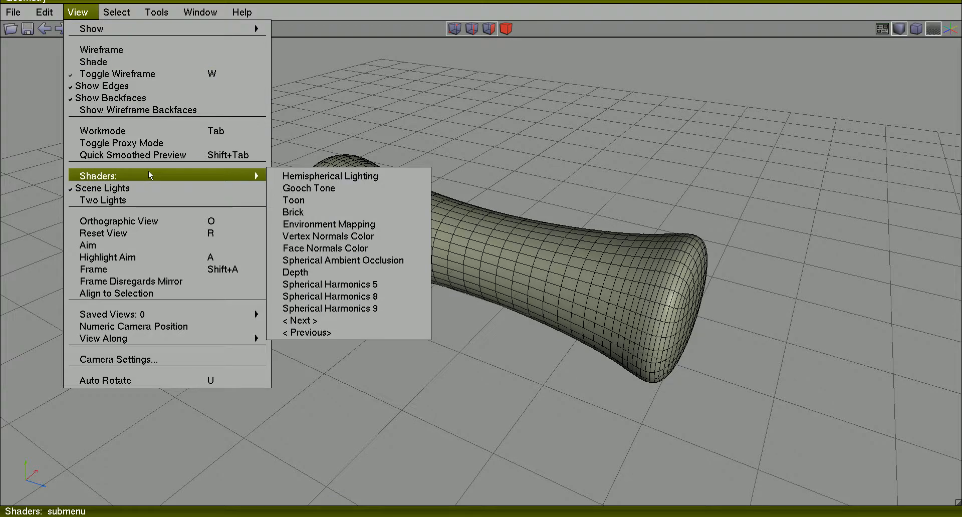
mouse_move(102, 200)
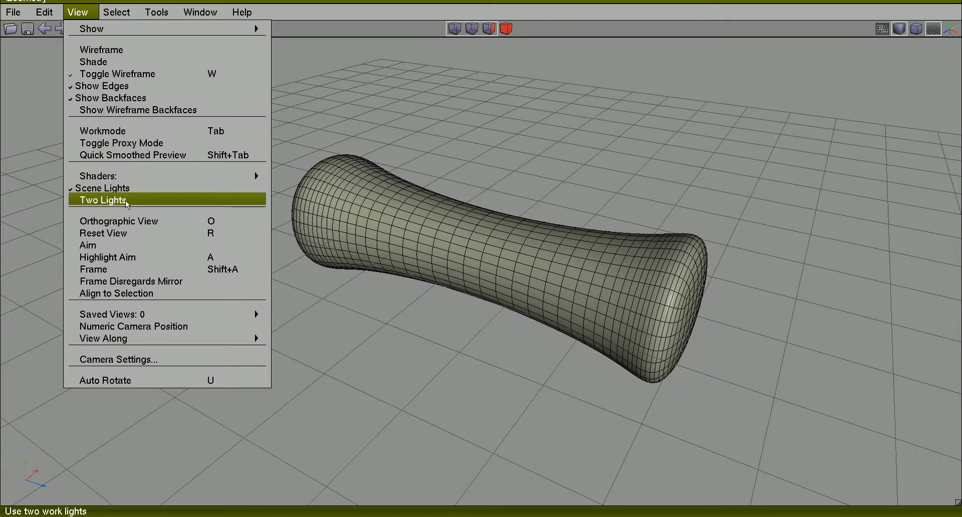
left_click(101, 200)
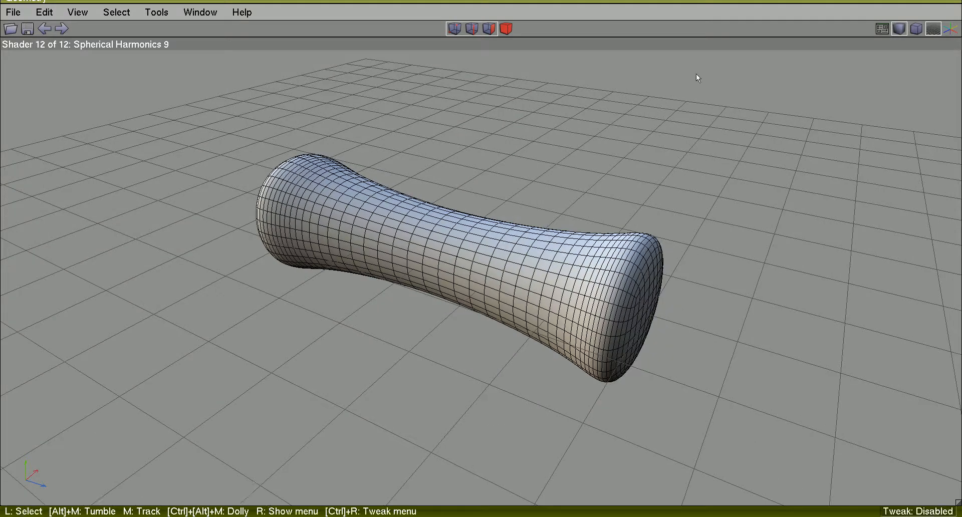
left_click(78, 11)
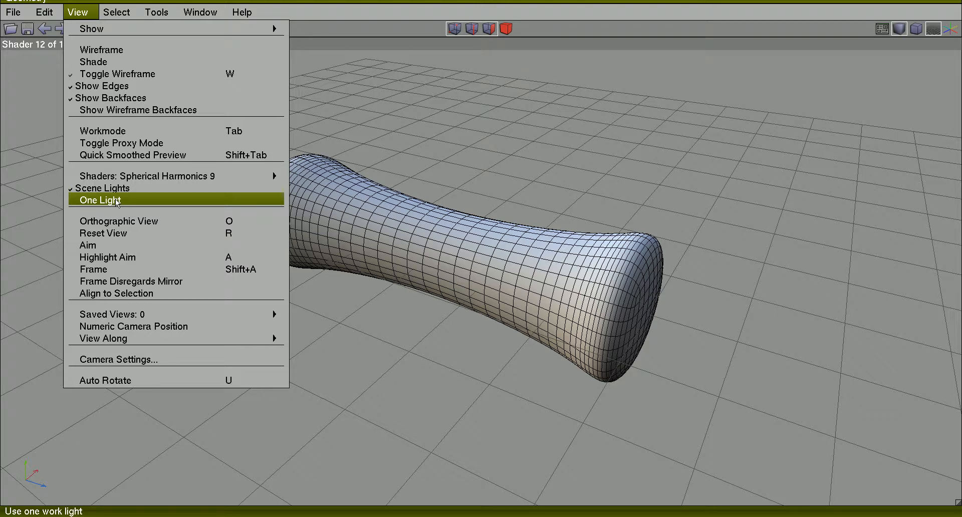
left_click(100, 200)
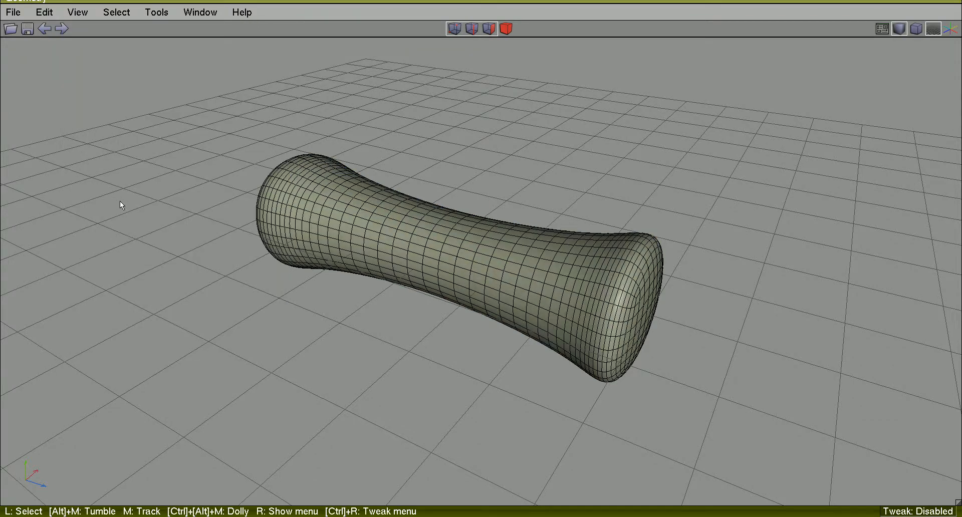
Preview with the Hemispherical Lighting shader, then leave toon shading for One Light.
left_click(78, 11)
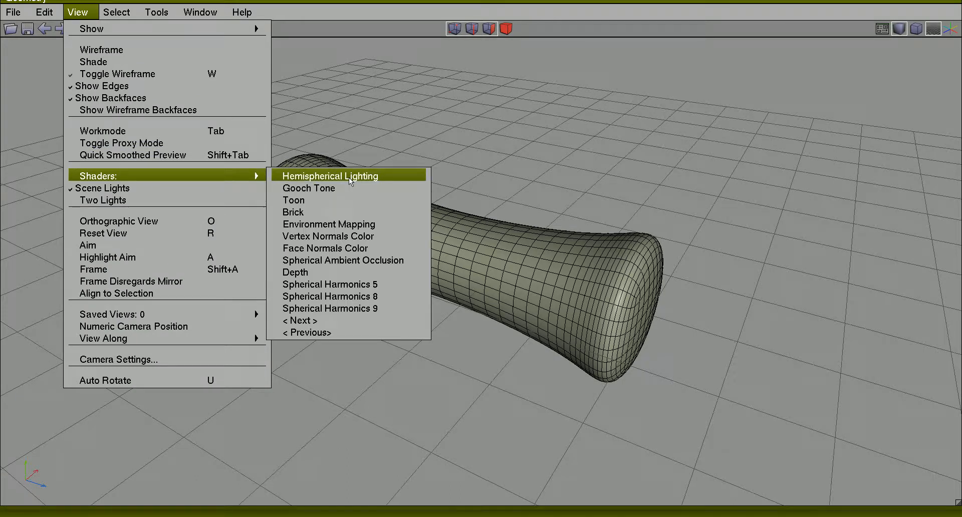
left_click(330, 176)
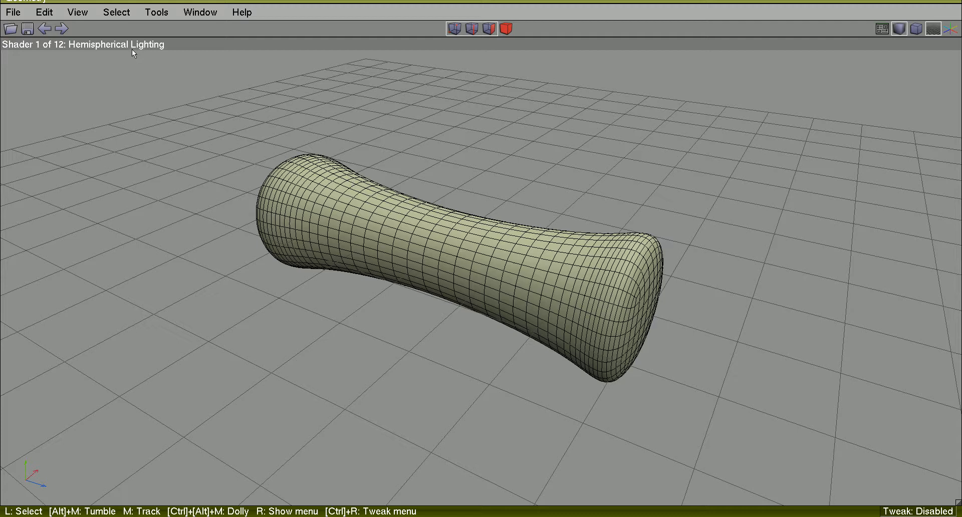
left_click(77, 12)
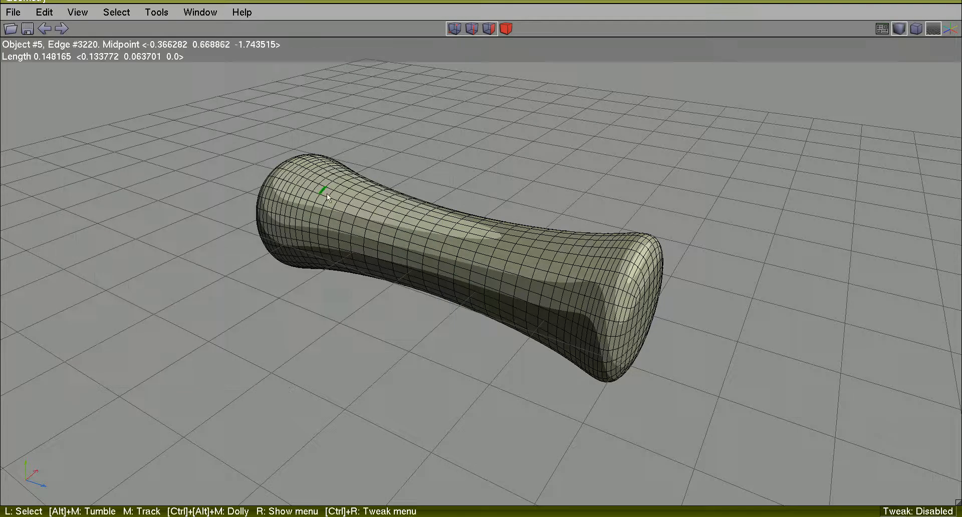
left_click(78, 11)
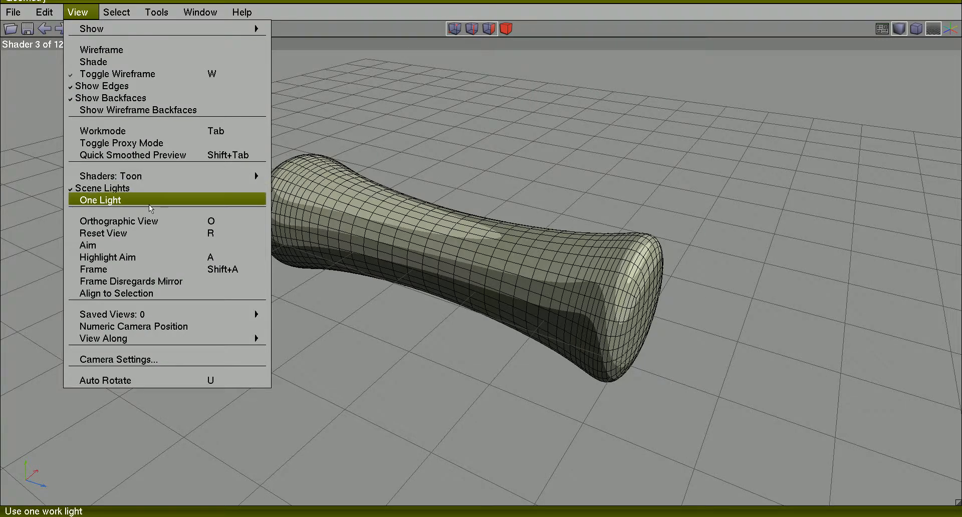
mouse_move(137, 204)
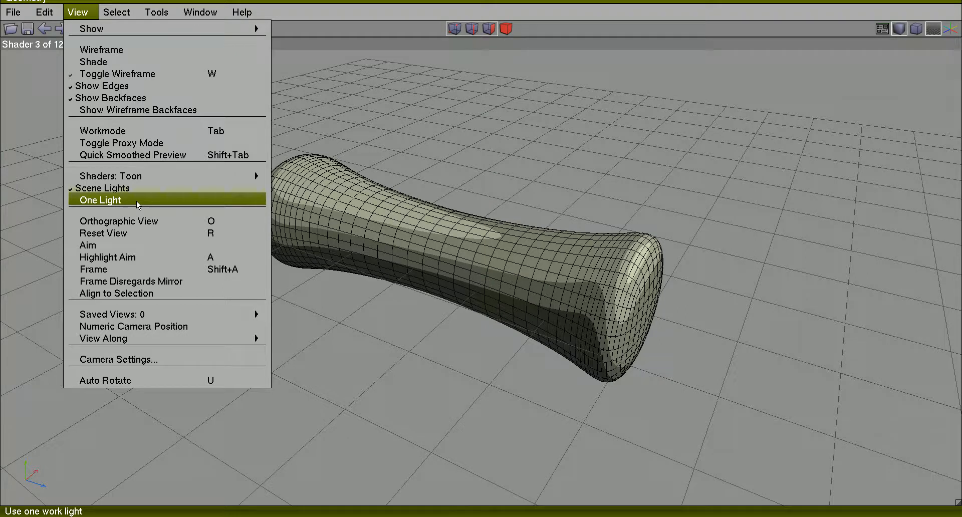
left_click(99, 200)
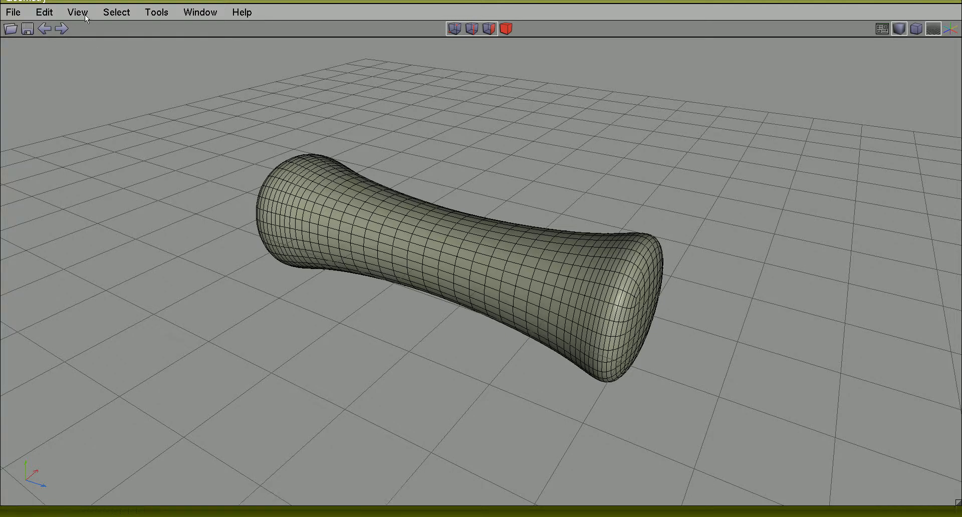
Apply the Brick shader, then replace it with the reflective Environment Mapping shader.
left_click(78, 12)
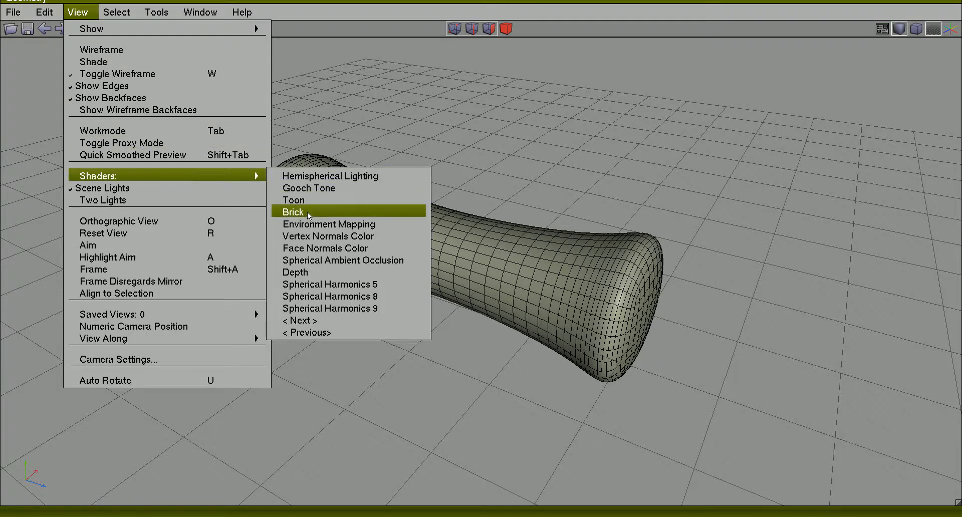
left_click(293, 212)
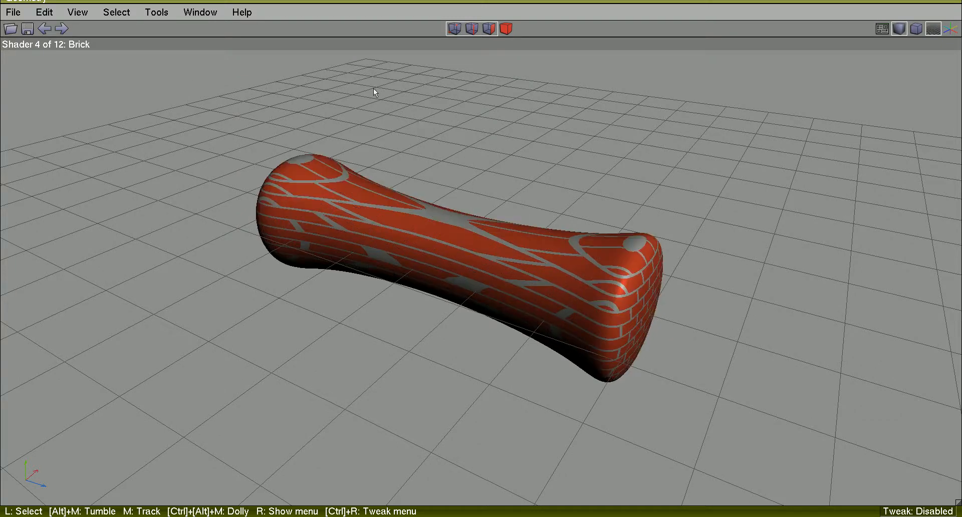
left_click(77, 12)
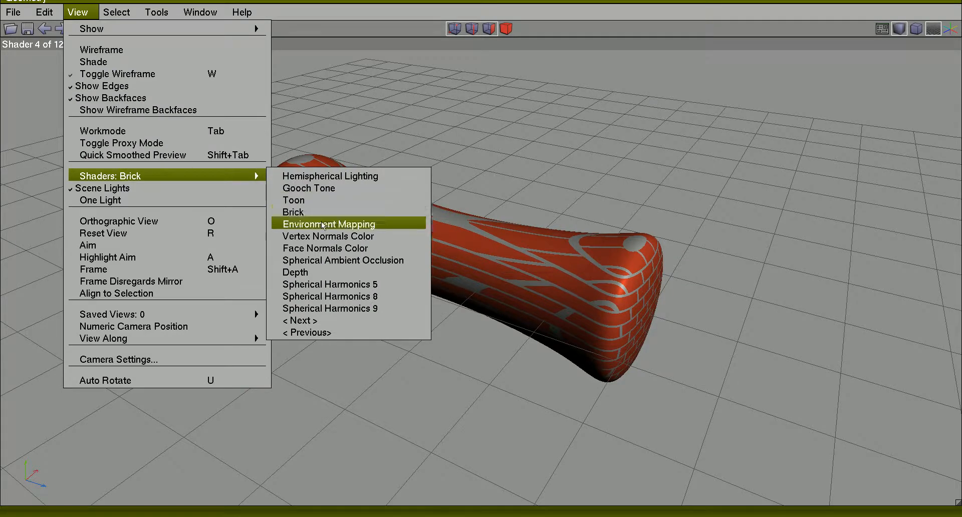
left_click(330, 223)
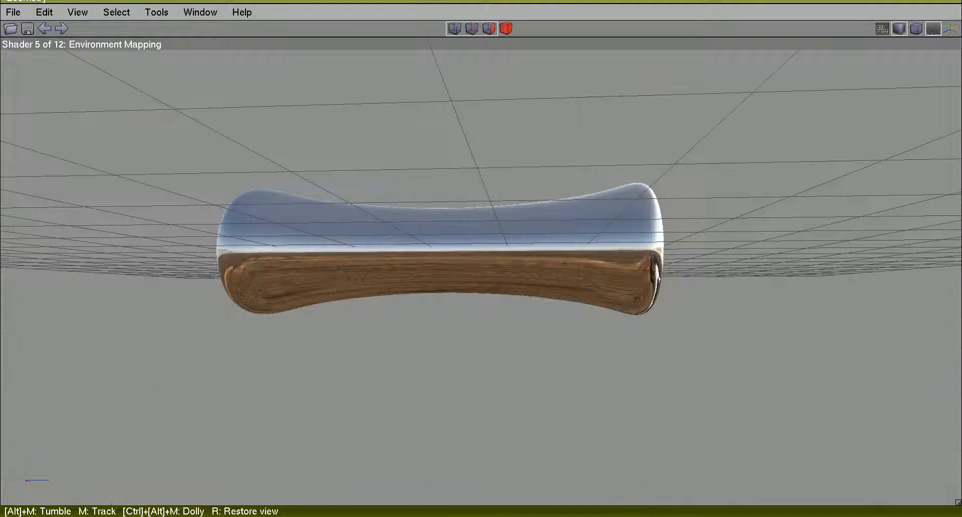
left_click(79, 11)
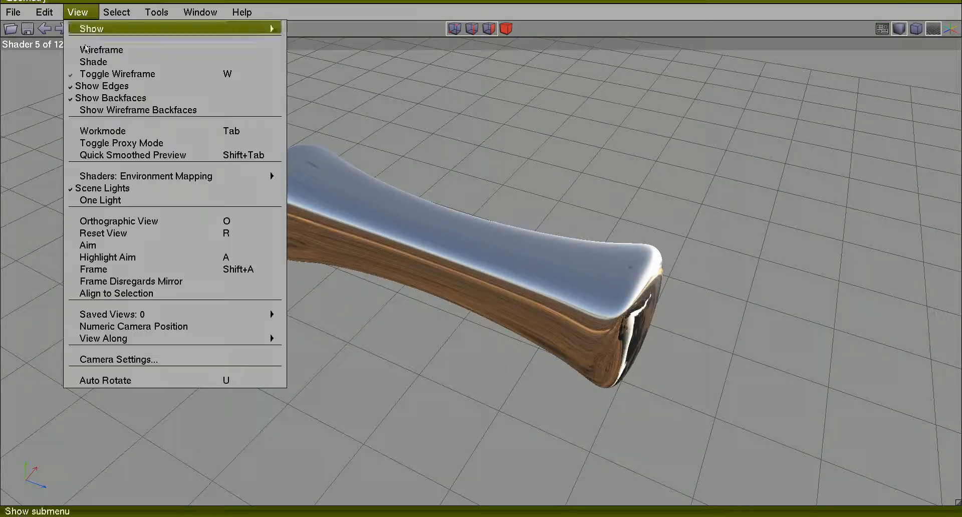
mouse_move(146, 176)
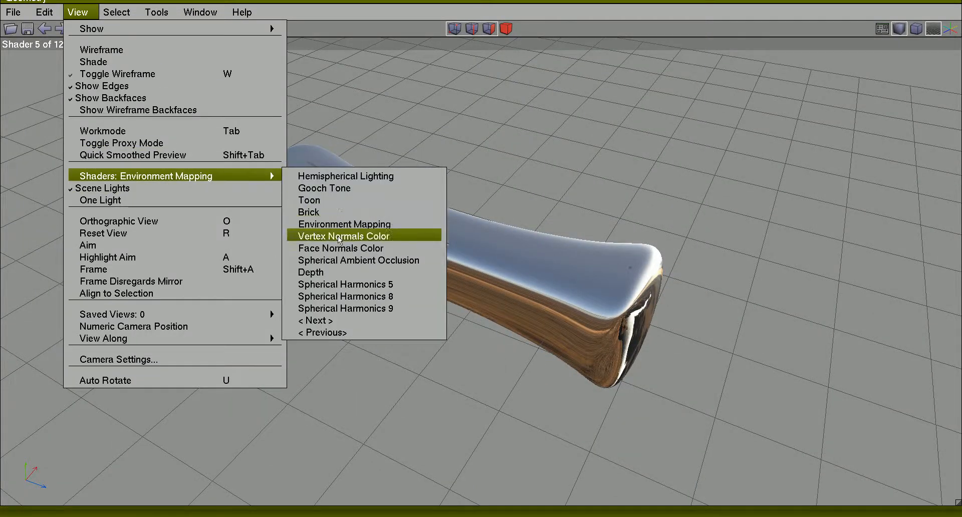
Try Vertex Normals Color, Face Normals Color and Spherical Ambient Occlusion shaders, finishing on Depth.
left_click(349, 236)
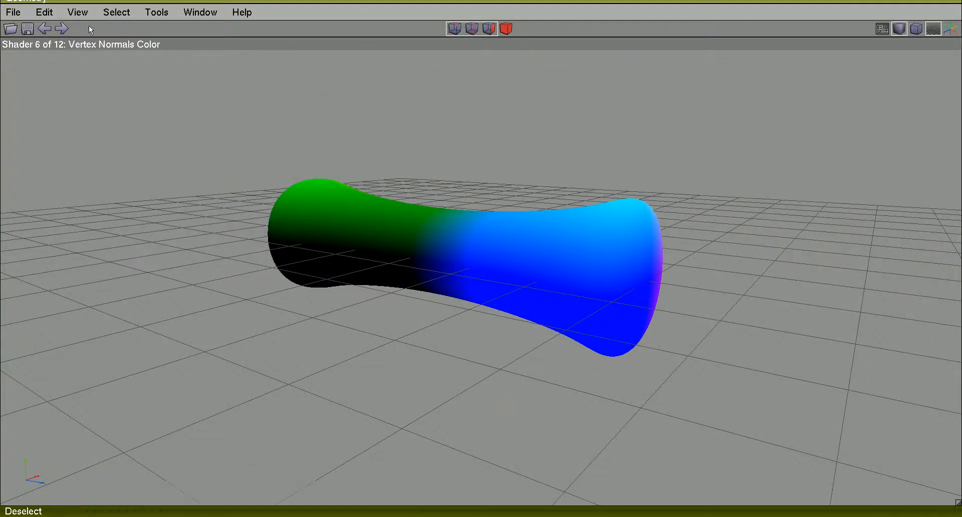
left_click(78, 12)
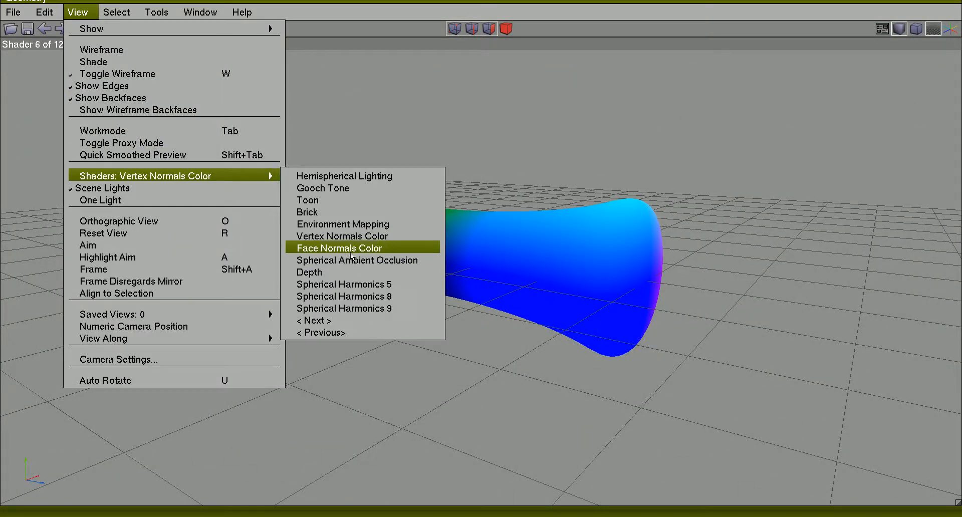
left_click(339, 248)
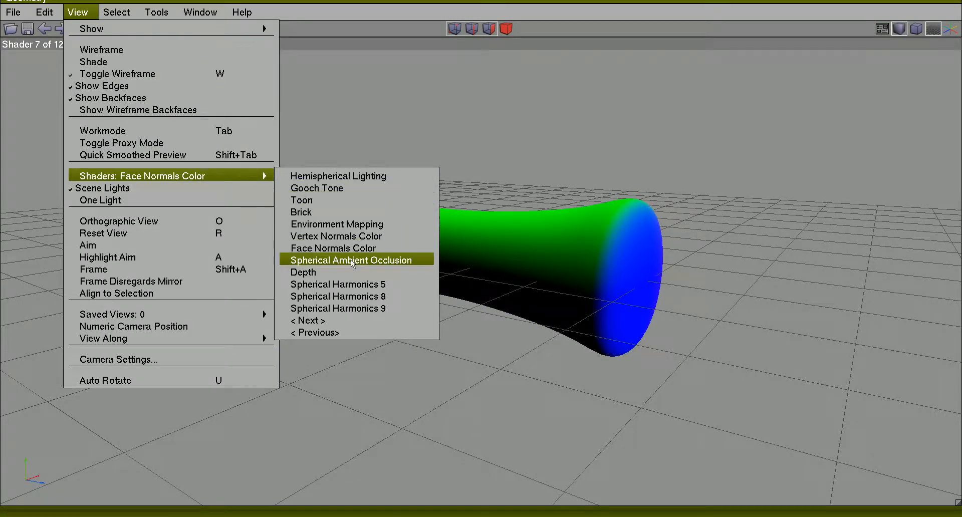
left_click(353, 260)
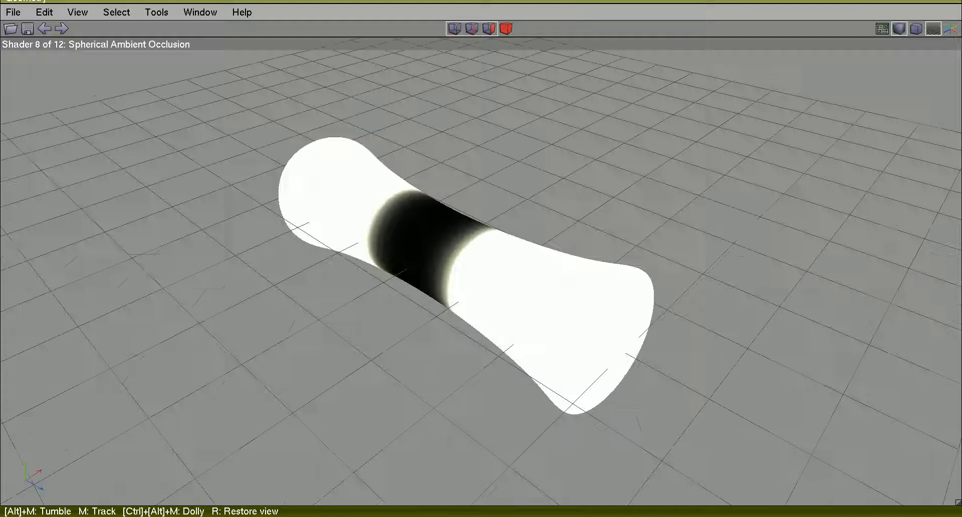
left_click(78, 12)
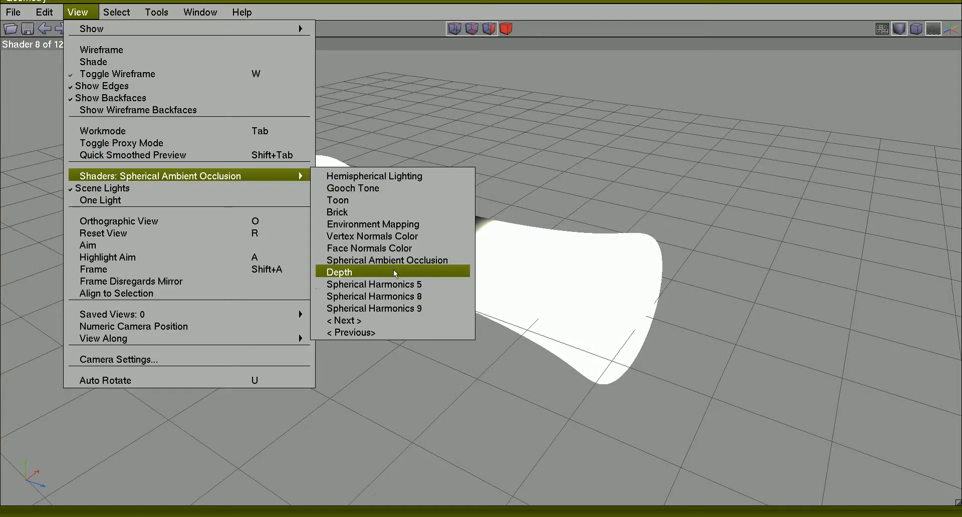
left_click(339, 271)
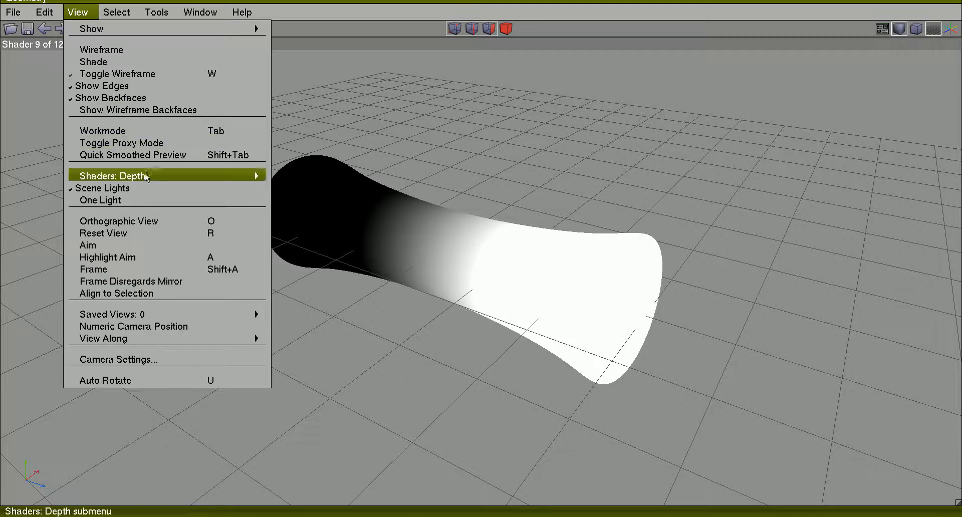
Apply Spherical Harmonics 5, then 8, and finally the soft grey Spherical Harmonics 9 shader.
left_click(112, 176)
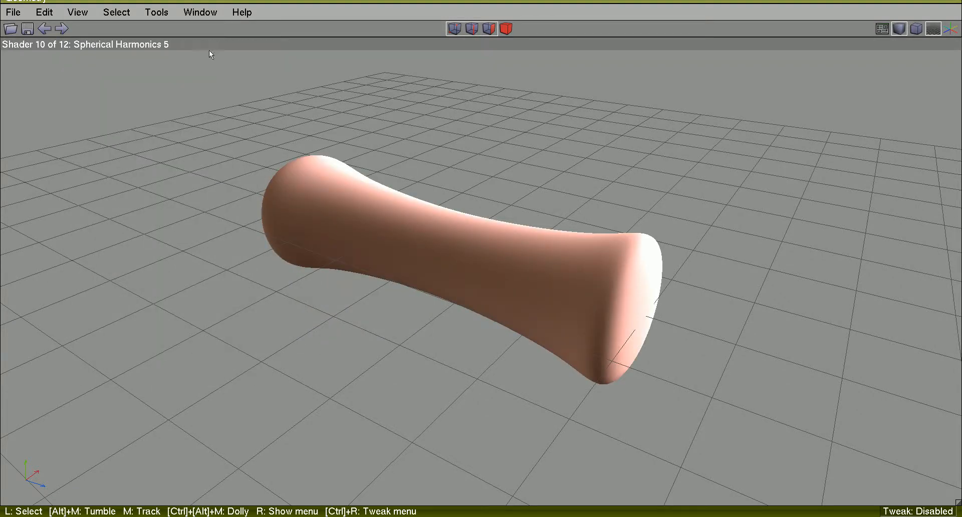
mouse_move(518, 74)
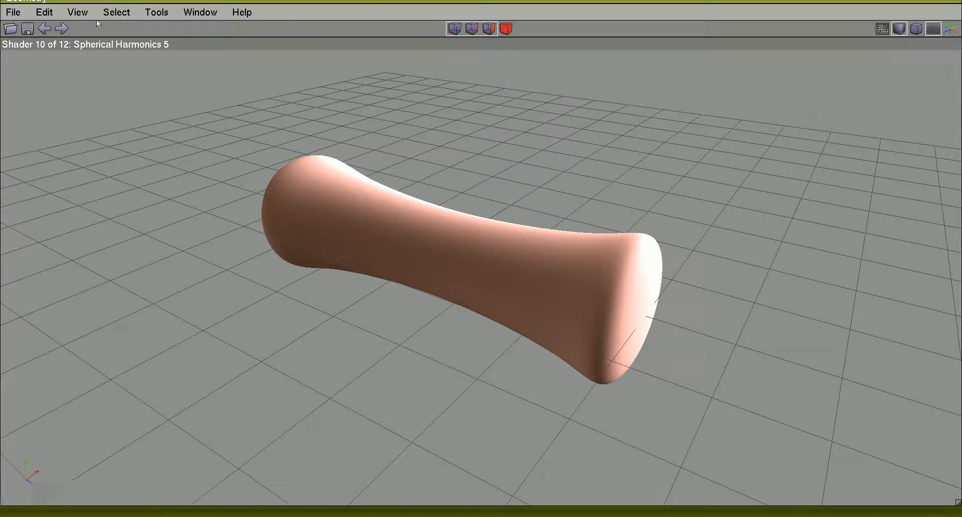
left_click(77, 12)
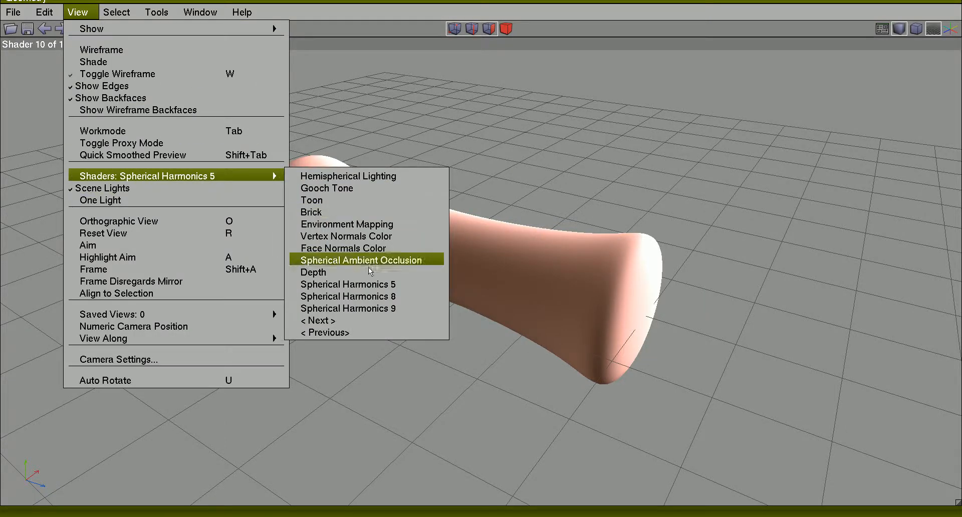
left_click(347, 296)
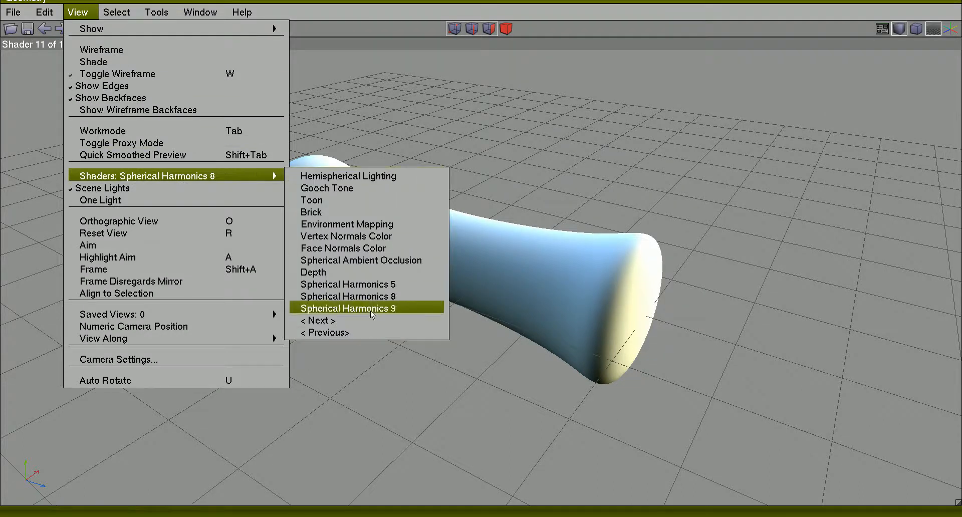
left_click(348, 308)
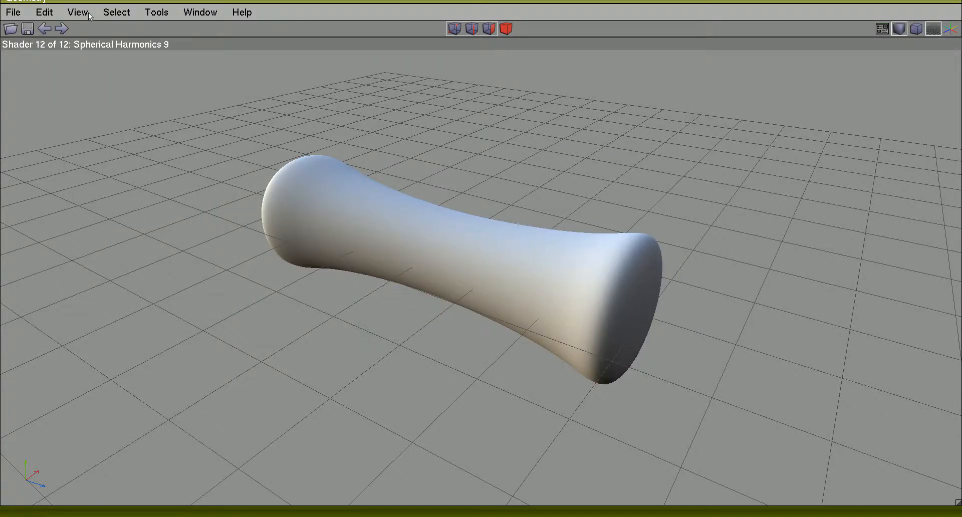
Choose One Light from the View menu to restore plain olive-grey shading.
left_click(77, 12)
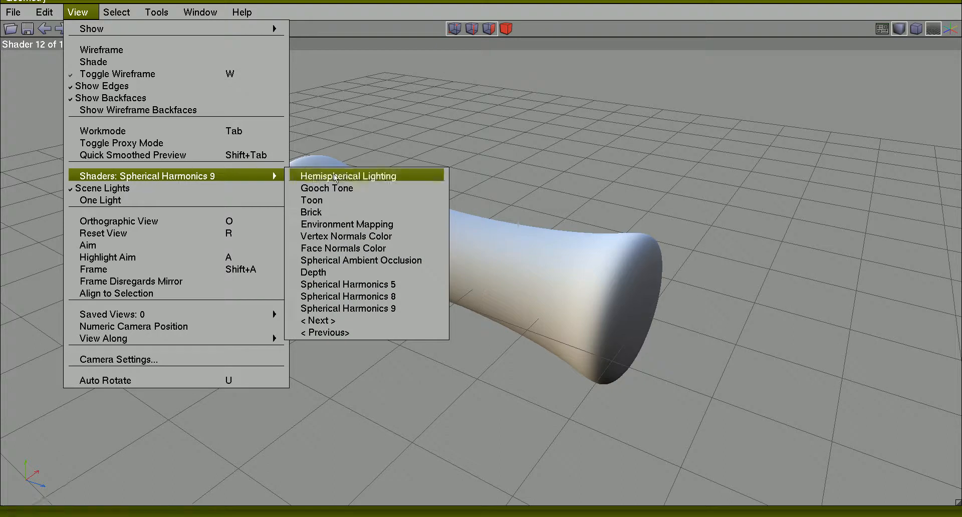
mouse_move(345, 320)
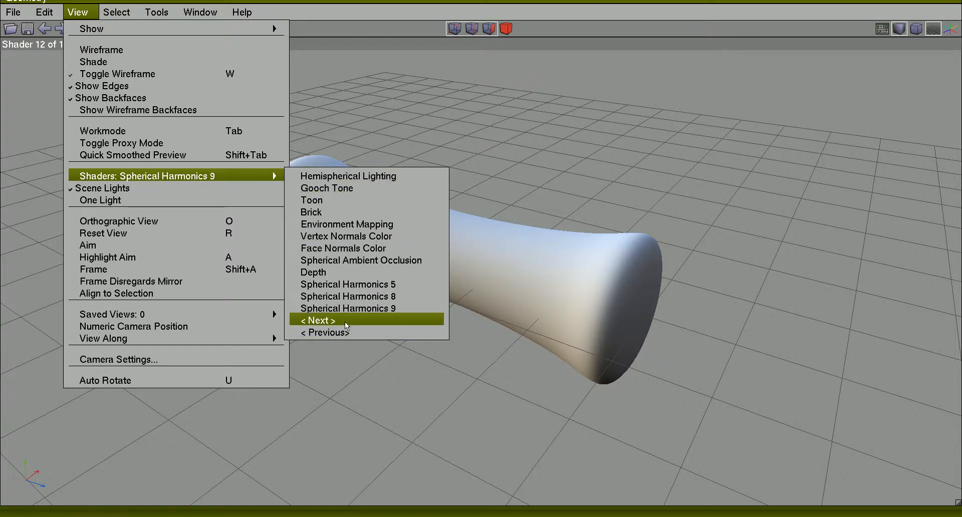
mouse_move(323, 331)
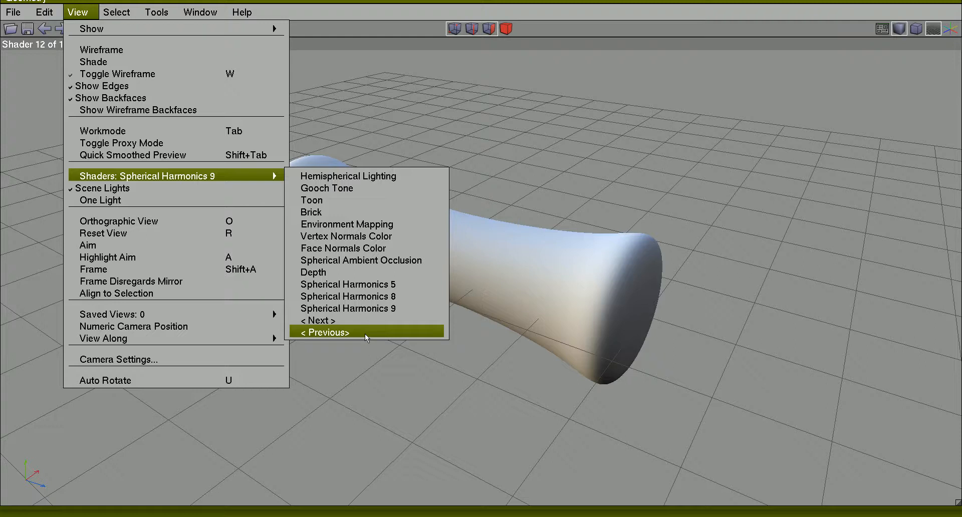
mouse_move(364, 248)
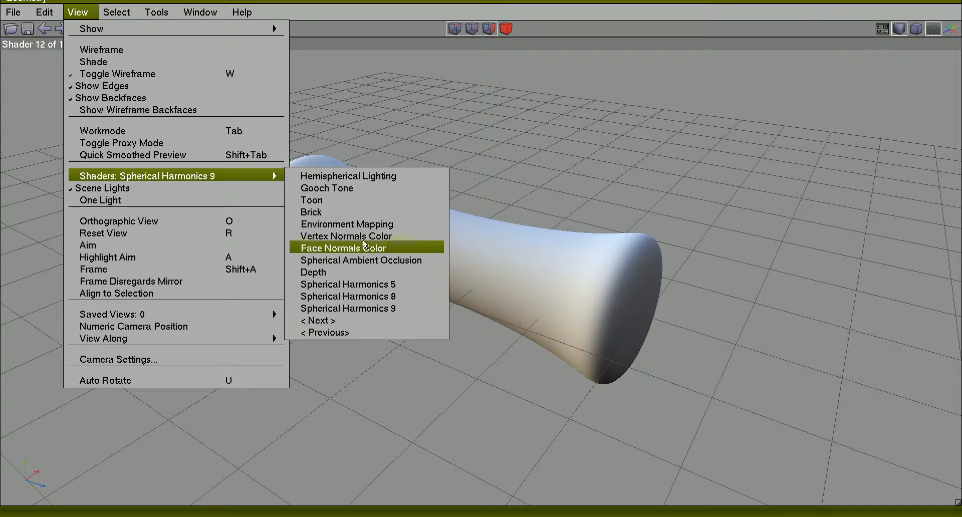
mouse_move(361, 176)
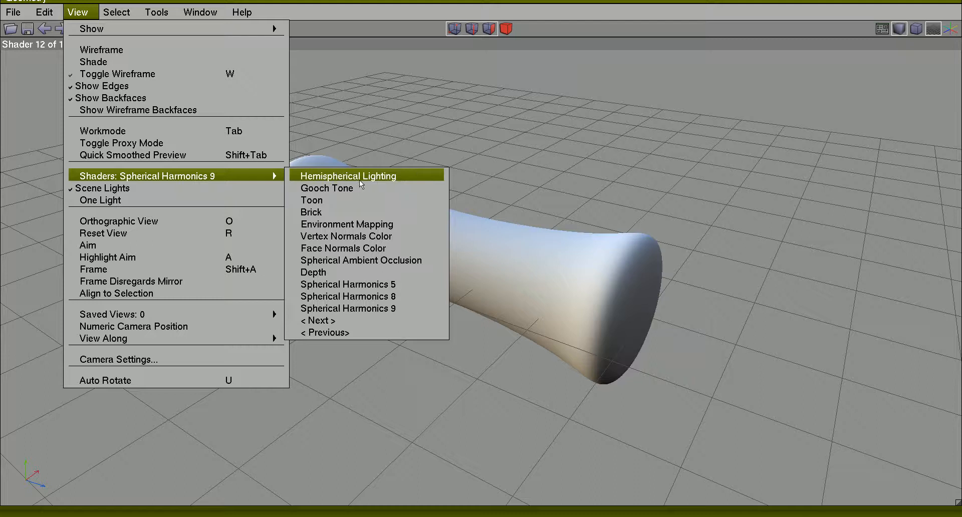
mouse_move(346, 224)
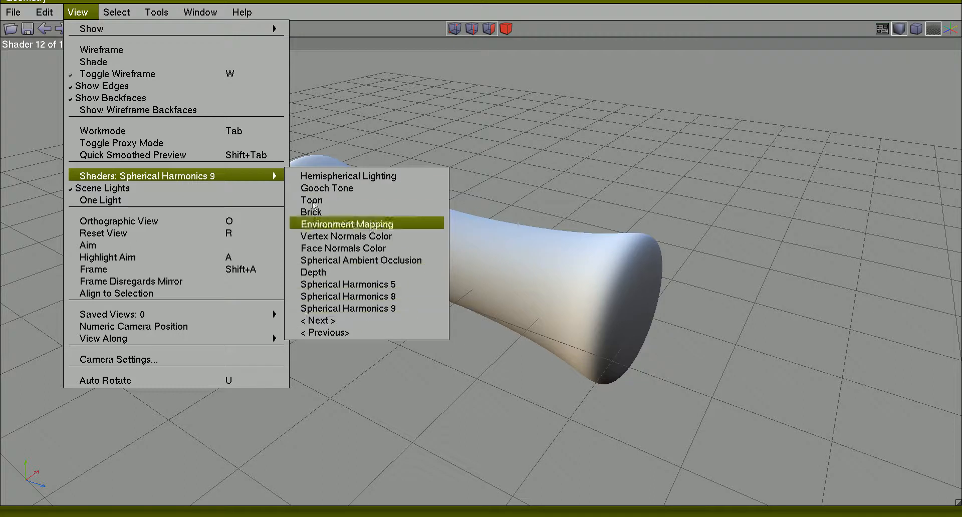
mouse_move(246, 179)
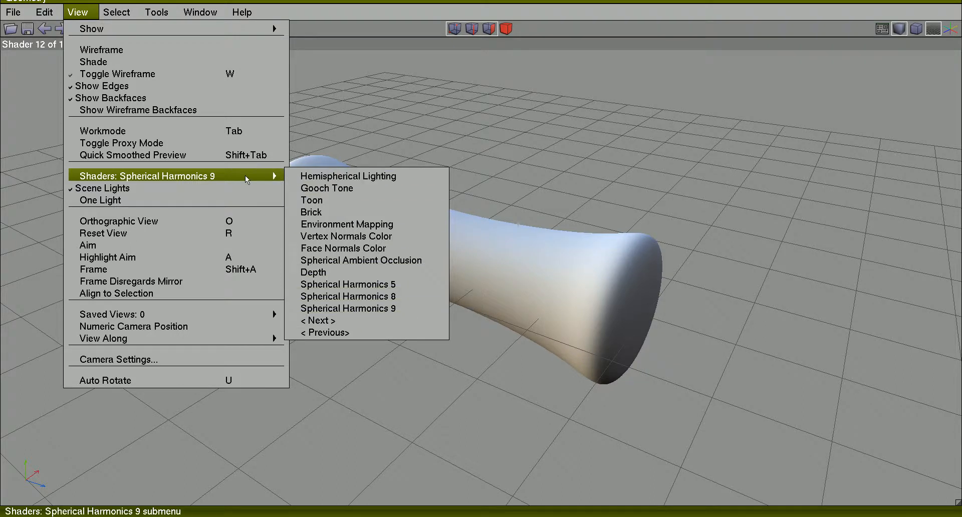
mouse_move(139, 184)
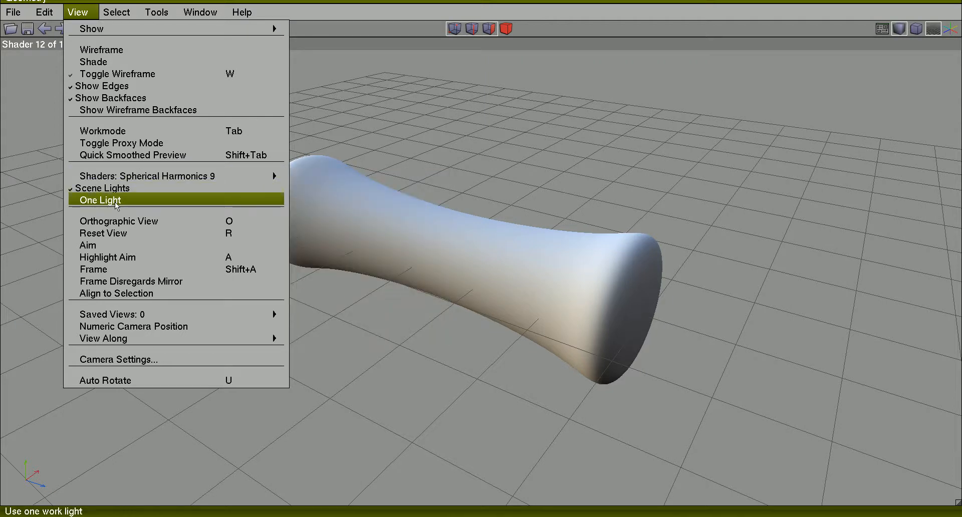
left_click(100, 200)
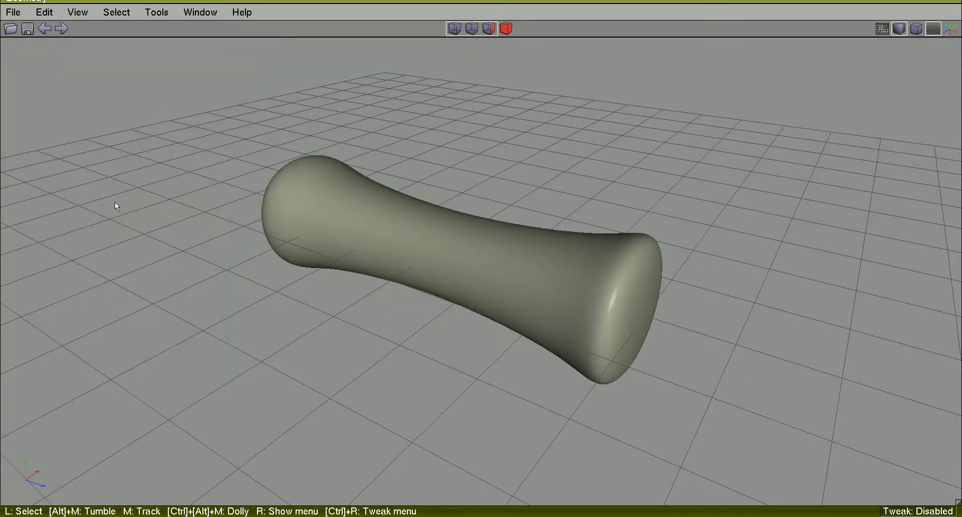